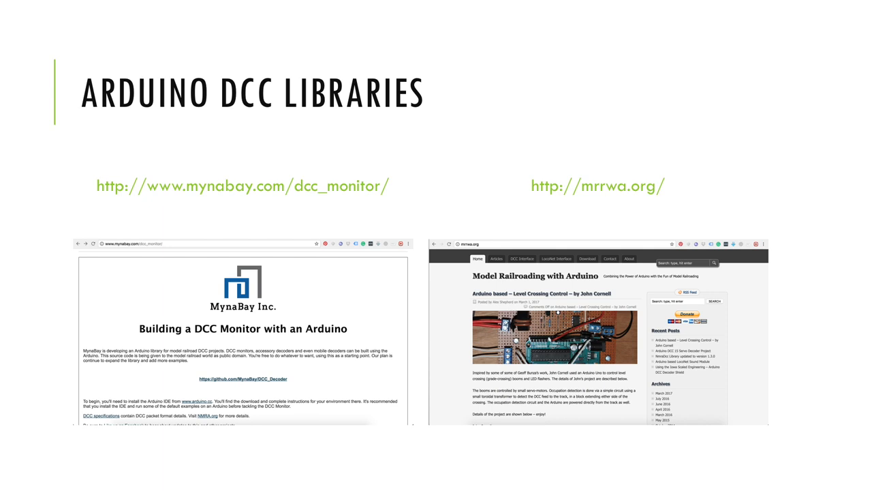
Advance past the Arduino DCC libraries slide to the uploaded DCC_Monitor sketch.
key("right")
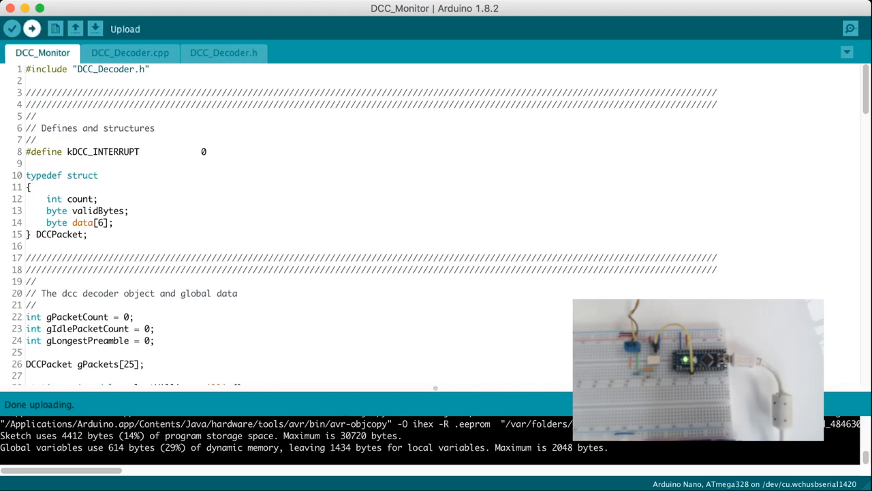
left_click(12, 28)
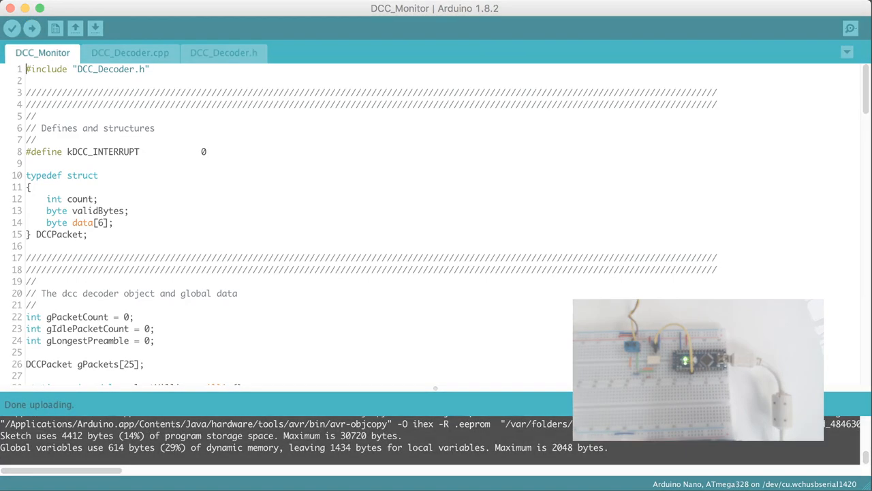
Open the Serial Monitor to view DCC_Monitor's idle packet counts and packet data.
left_click(851, 28)
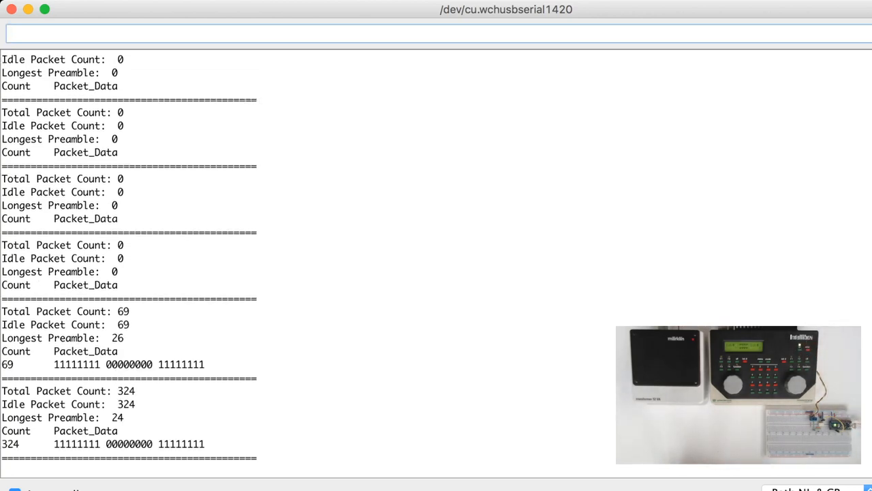
left_click(436, 33)
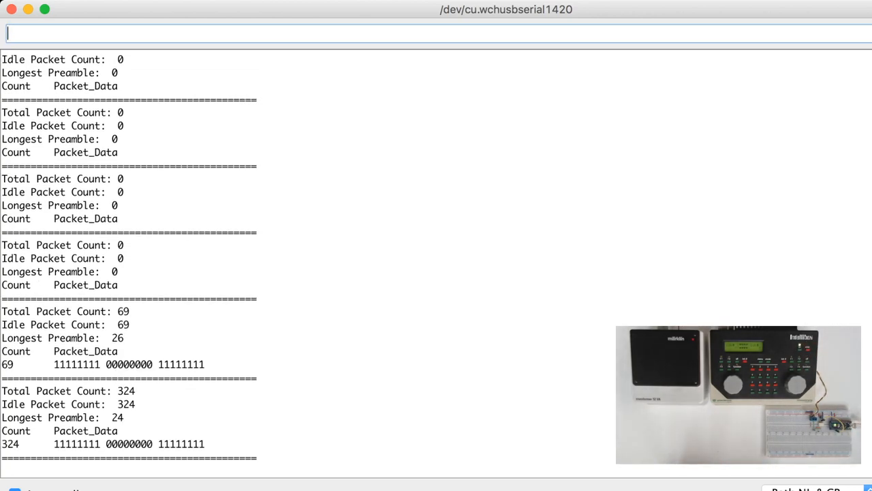